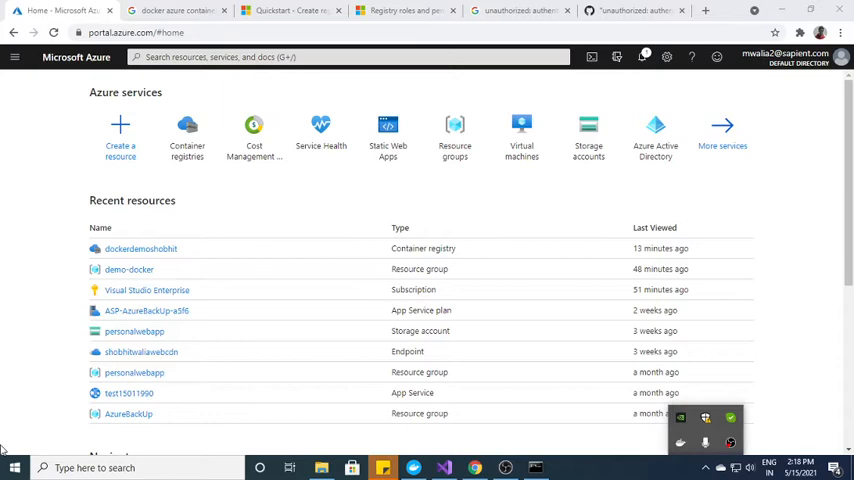
{"action": "mouse_move", "coordinate": [25, 338]}
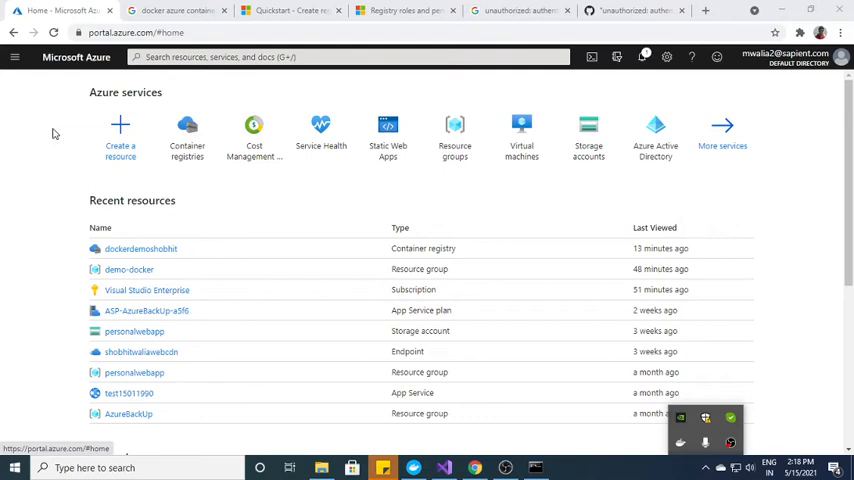
{"action": "mouse_move", "coordinate": [170, 165]}
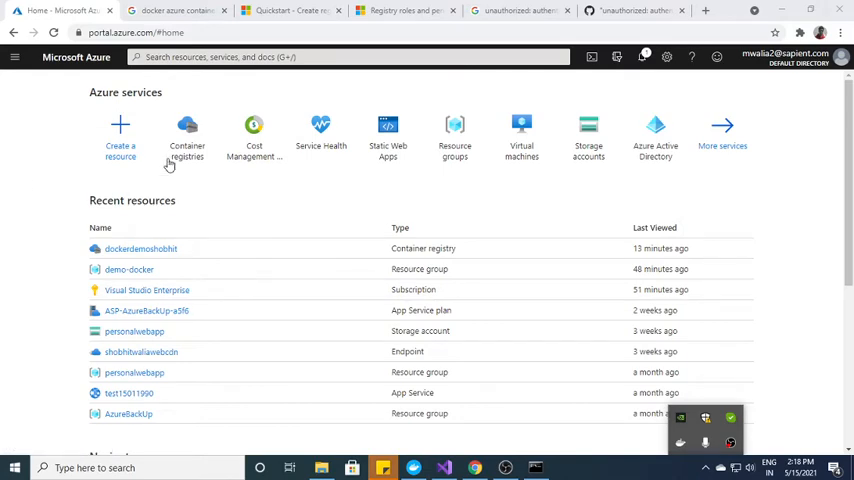
Show the Container registries list, refreshed, with the dockerdemoshobhit registry
{"action": "left_click", "coordinate": [187, 135]}
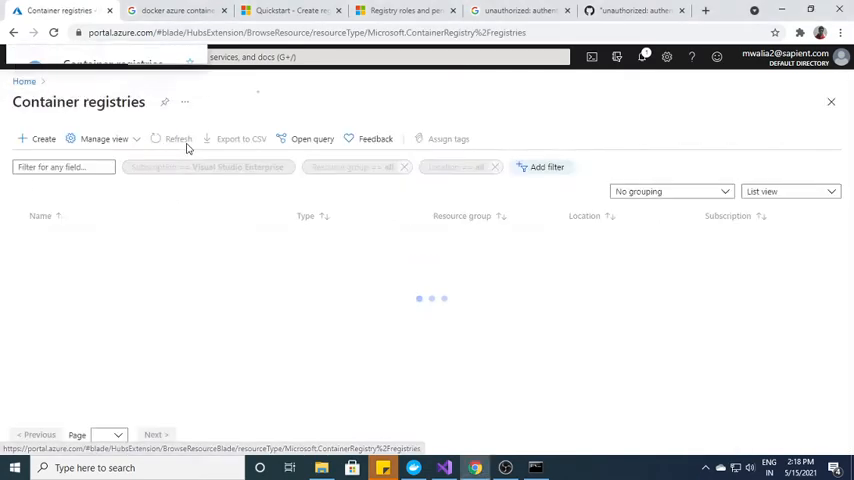
{"action": "left_click", "coordinate": [178, 138]}
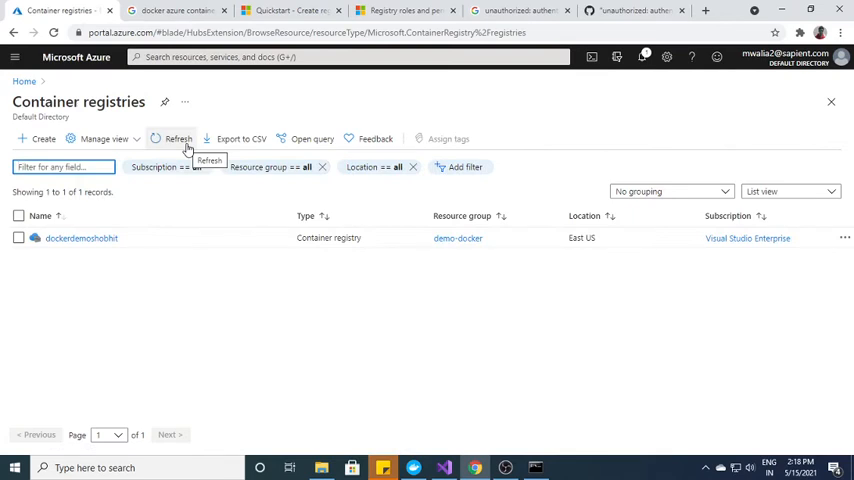
{"action": "mouse_move", "coordinate": [43, 139]}
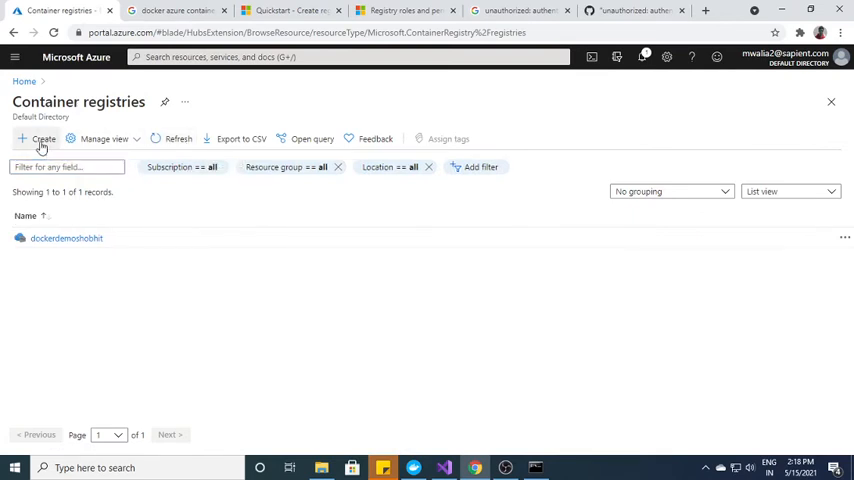
View the Create container registry form, then open the existing dockerdemoshobhit registry's Overview
{"action": "left_click", "coordinate": [43, 139]}
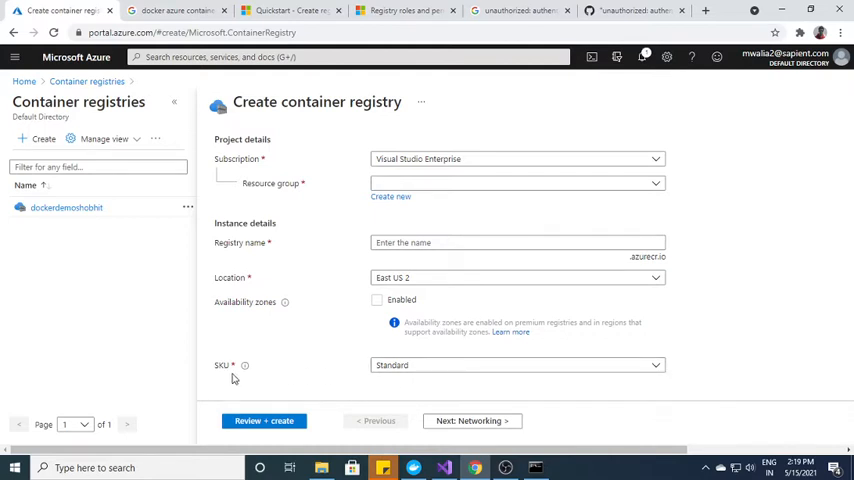
{"action": "left_click", "coordinate": [517, 364]}
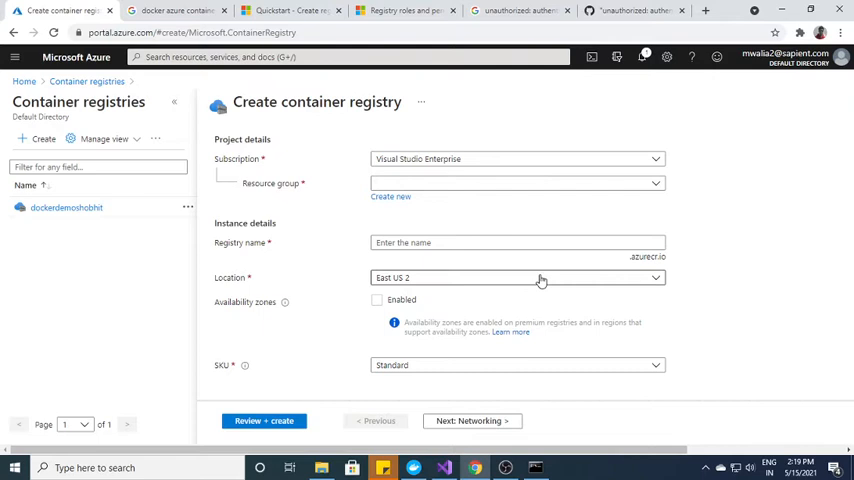
{"action": "mouse_move", "coordinate": [530, 131]}
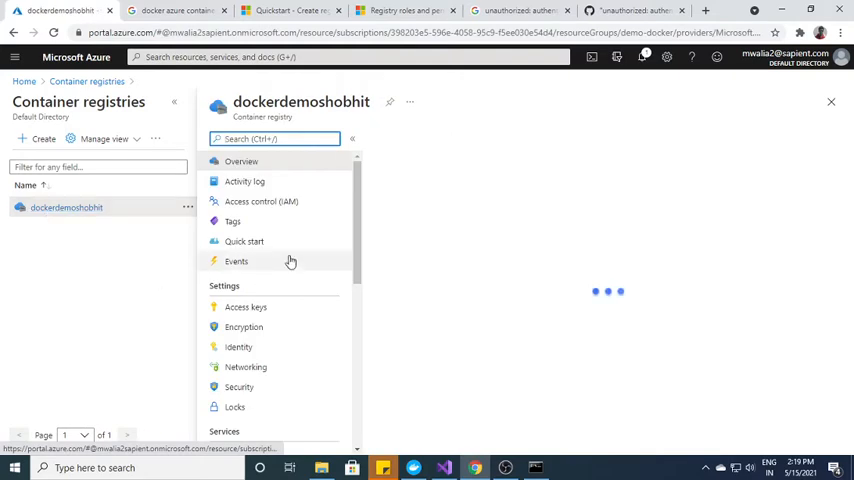
{"action": "left_click", "coordinate": [240, 161]}
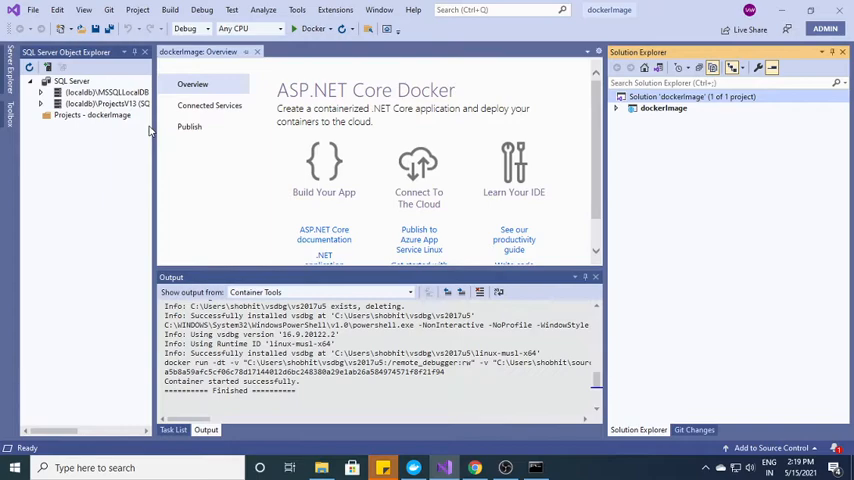
Start a new ASP.NET Core Web API project named DemoProjImage and reach its additional settings
{"action": "left_click", "coordinate": [33, 10]}
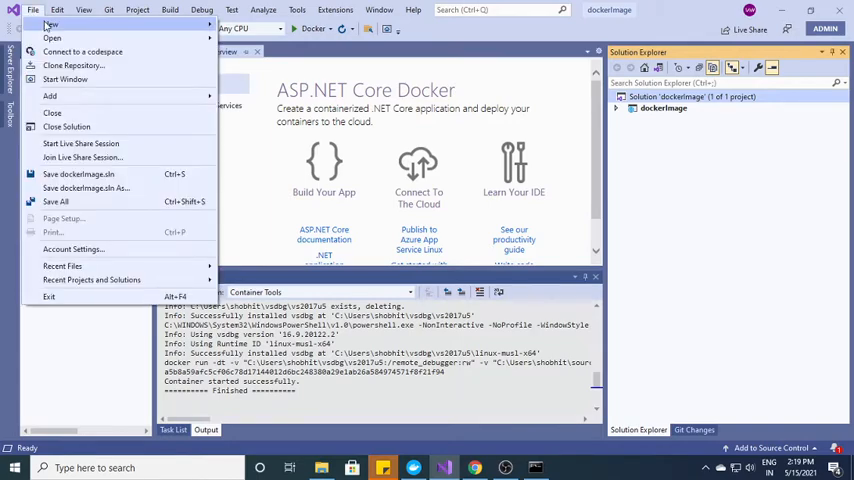
{"action": "left_click", "coordinate": [51, 38]}
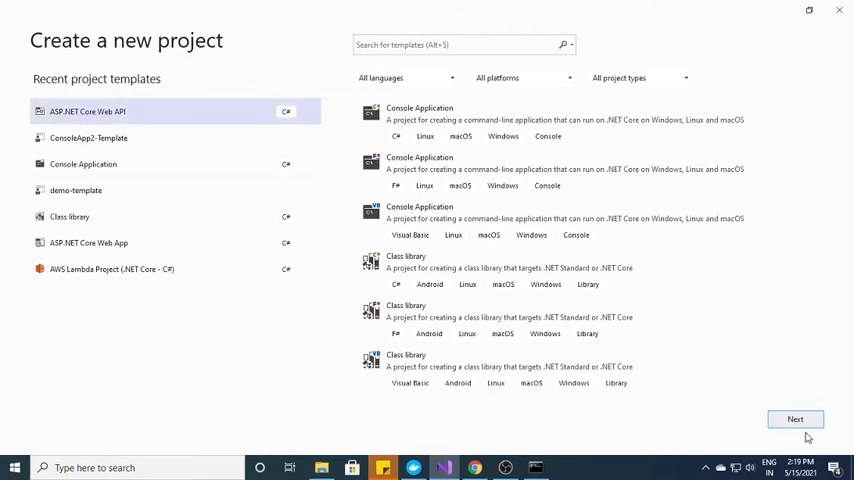
{"action": "left_click", "coordinate": [795, 419]}
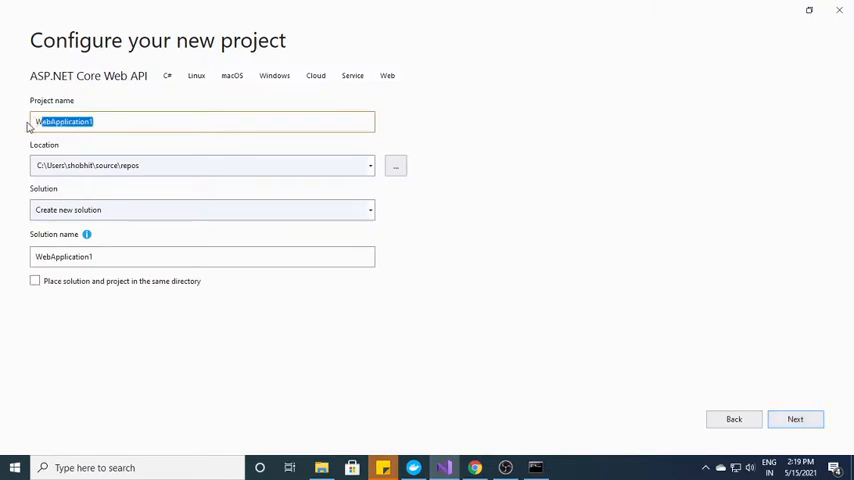
{"action": "type", "text": "DemoProj"}
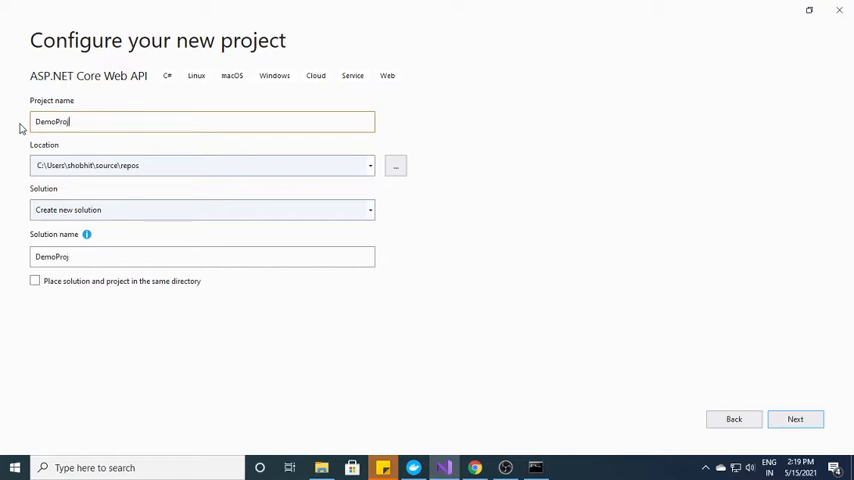
{"action": "type", "text": "Image"}
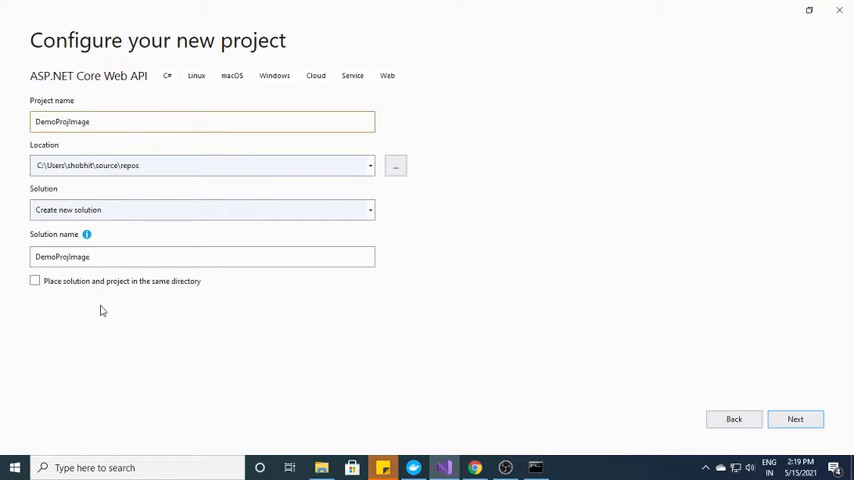
{"action": "left_click", "coordinate": [795, 419]}
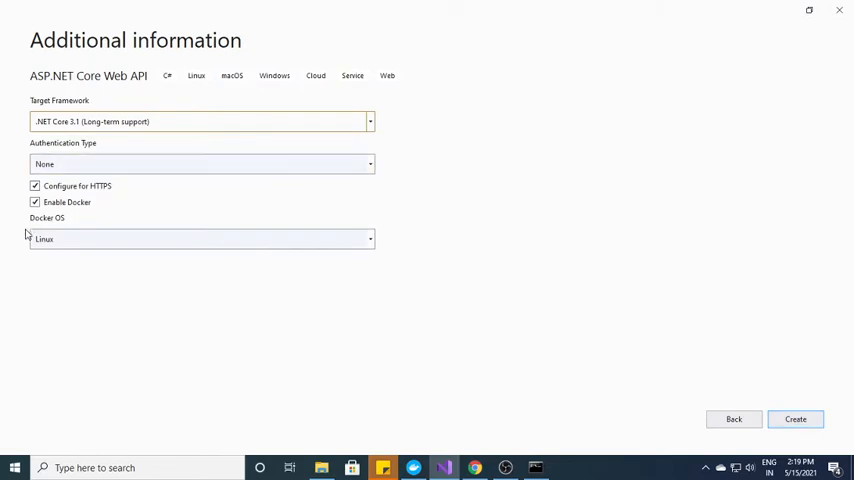
Create the DemoProjImage project on .NET Core 3.1 with Linux Docker support kept enabled
{"action": "left_click", "coordinate": [35, 202]}
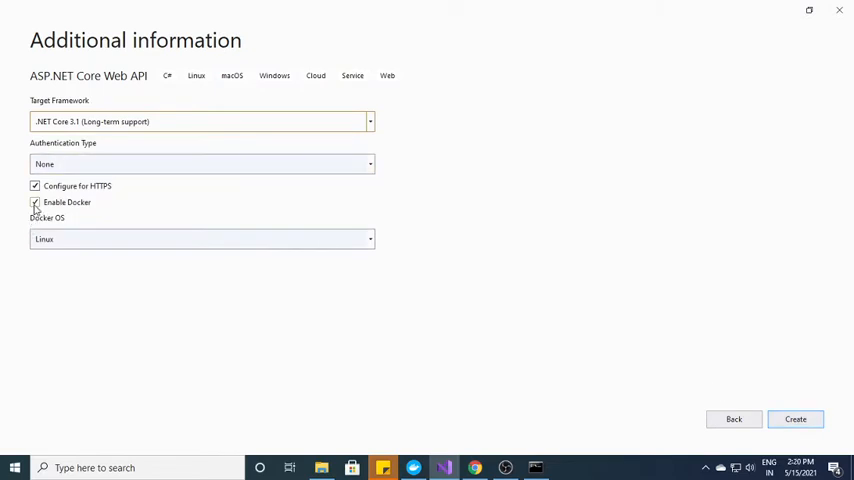
{"action": "left_click", "coordinate": [35, 202]}
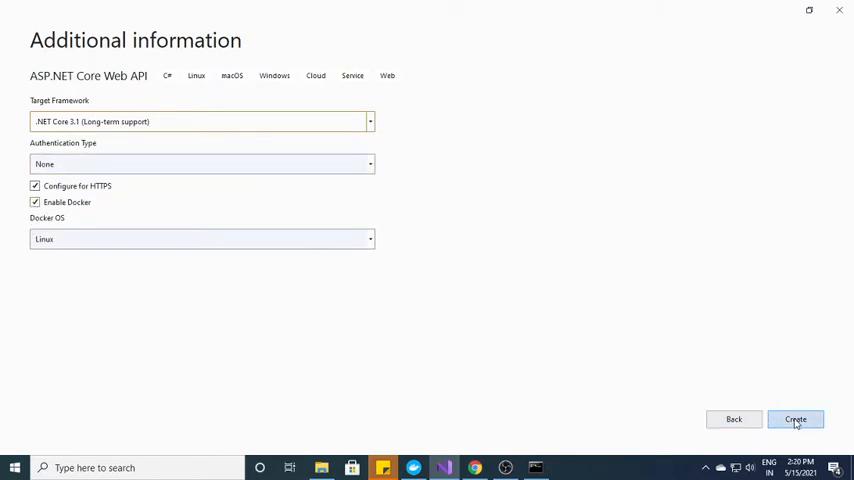
{"action": "left_click", "coordinate": [795, 419]}
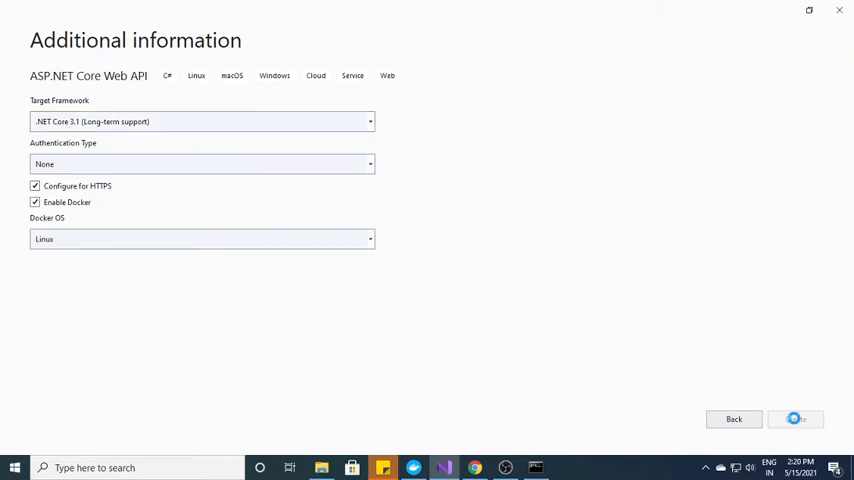
{"action": "left_click", "coordinate": [795, 419]}
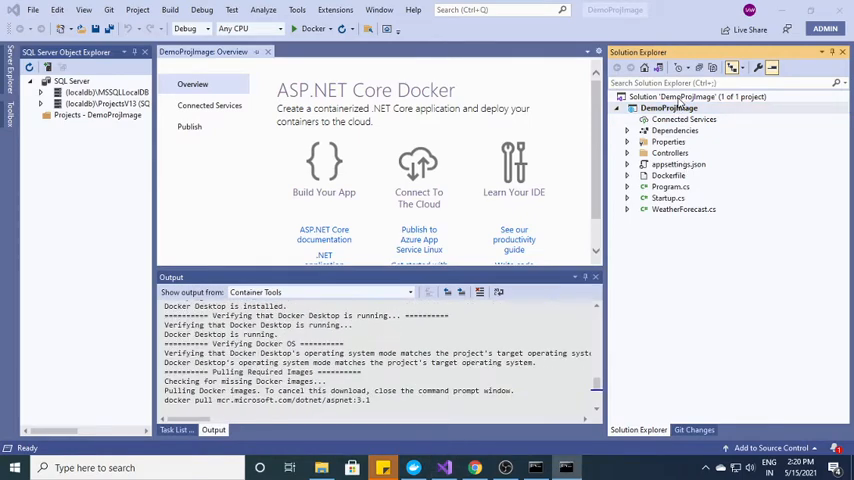
{"action": "right_click", "coordinate": [668, 107]}
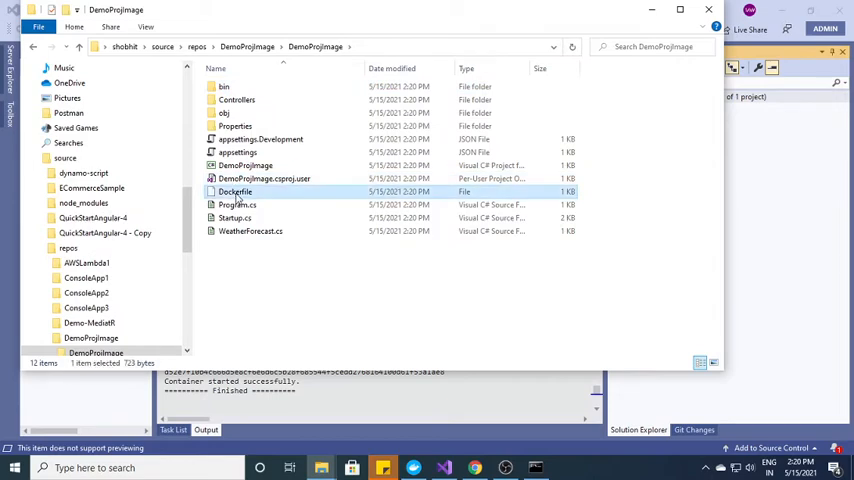
Paste the copied Dockerfile into the outer DemoProjImage solution folder beside the .sln
{"action": "left_click", "coordinate": [246, 47]}
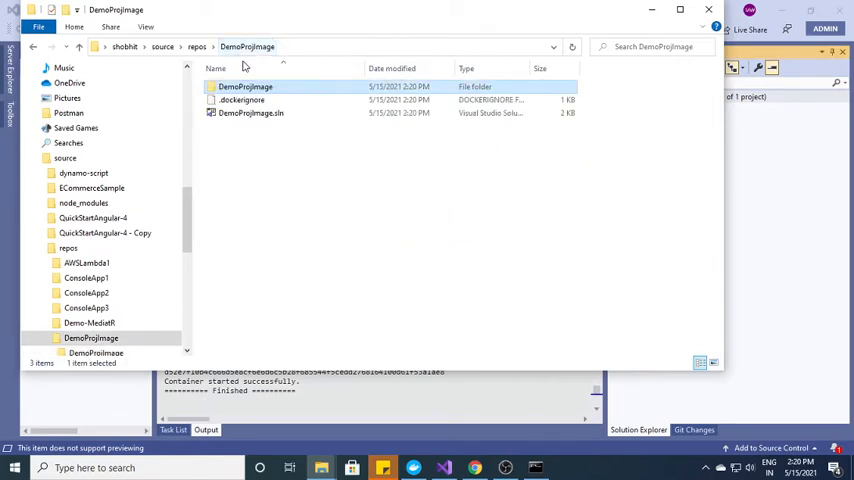
{"action": "right_click", "coordinate": [350, 240]}
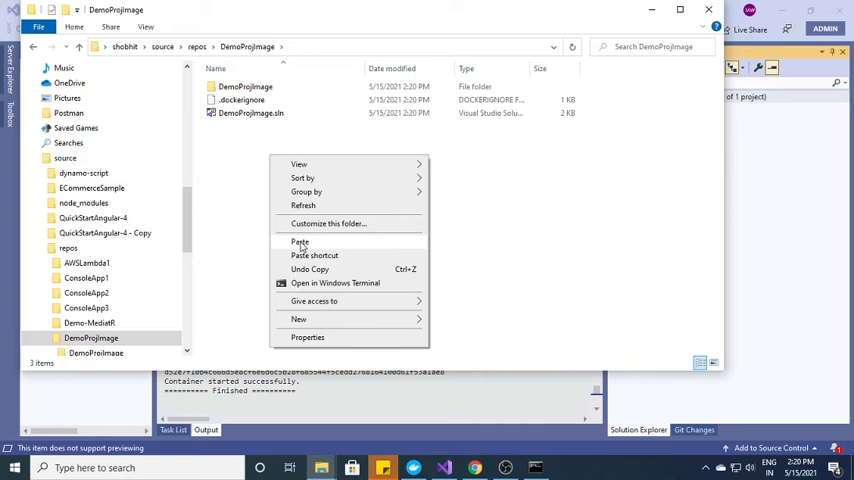
{"action": "left_click", "coordinate": [299, 242]}
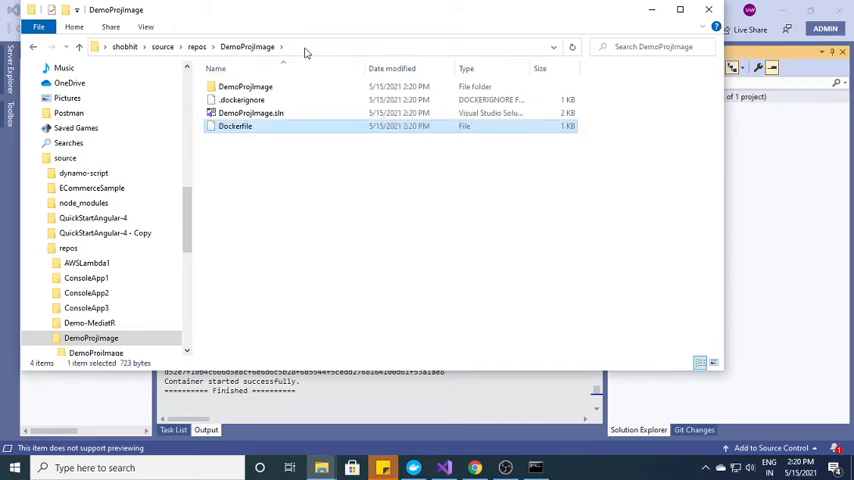
{"action": "left_click", "coordinate": [320, 47]}
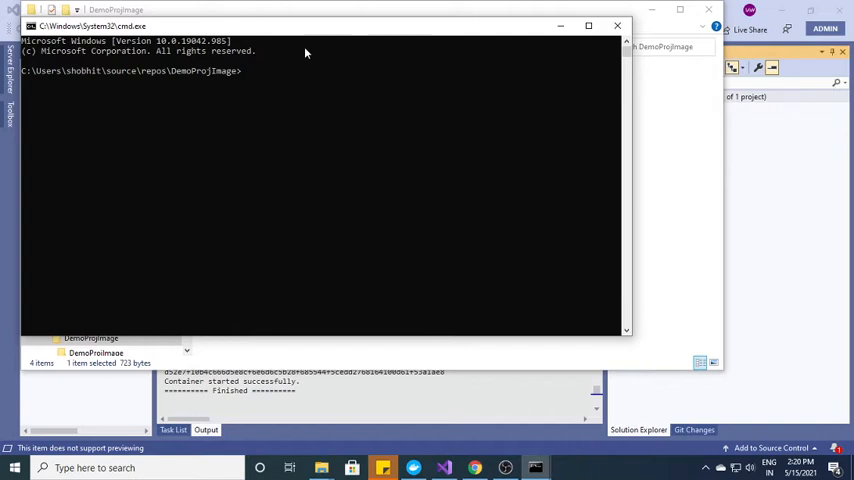
Begin a docker build command in the solution folder's command window
{"action": "type", "text": "d"}
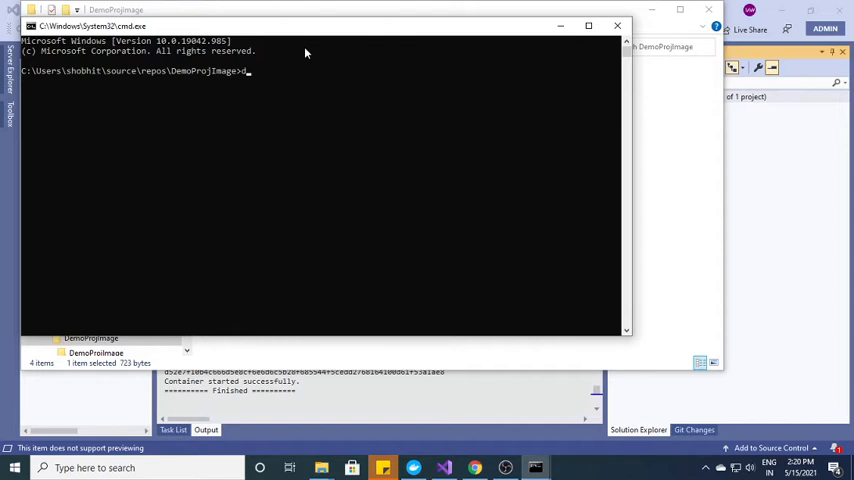
{"action": "type", "text": "ocker bu"}
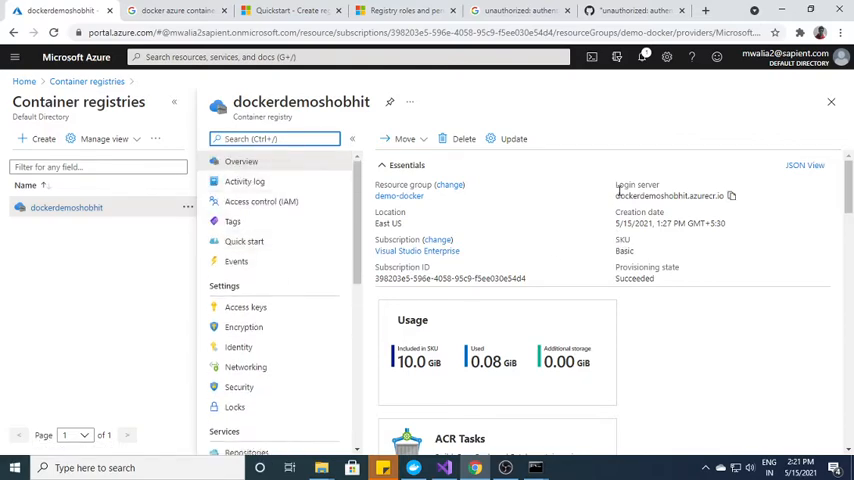
Note the registry's login server and enable admin user under Access keys
{"action": "double_click", "coordinate": [670, 196]}
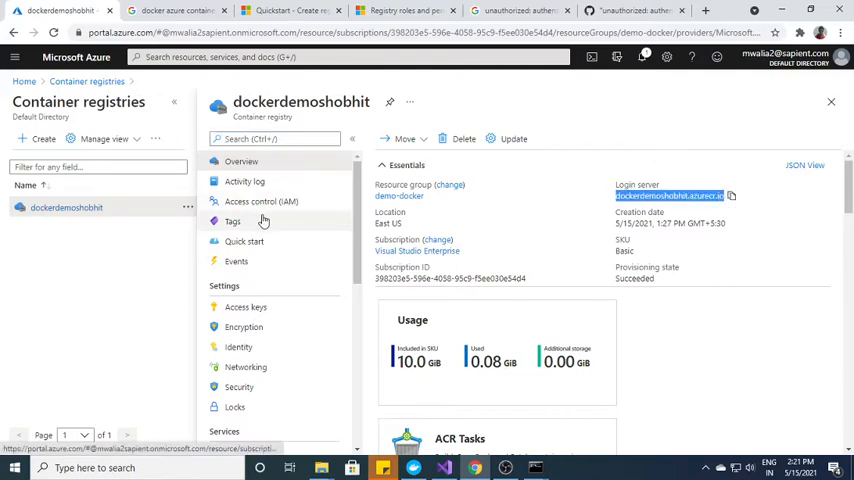
{"action": "scroll", "scroll_direction": "down", "scroll_amount": 3}
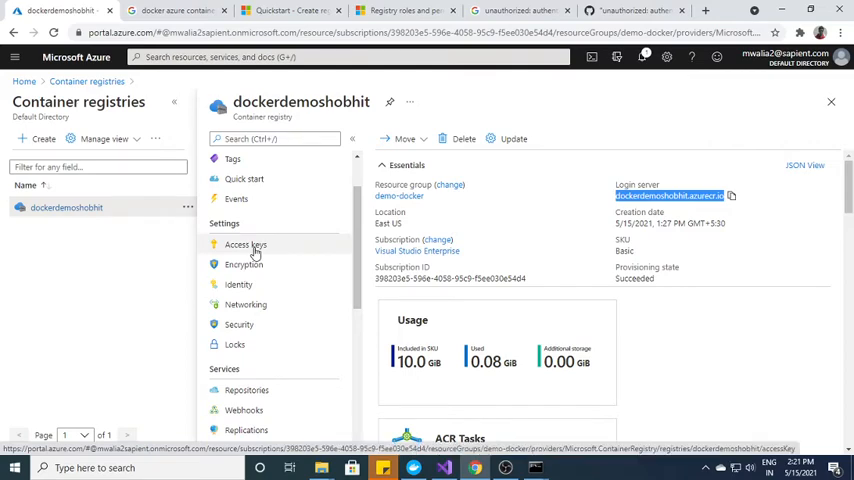
{"action": "left_click", "coordinate": [246, 244]}
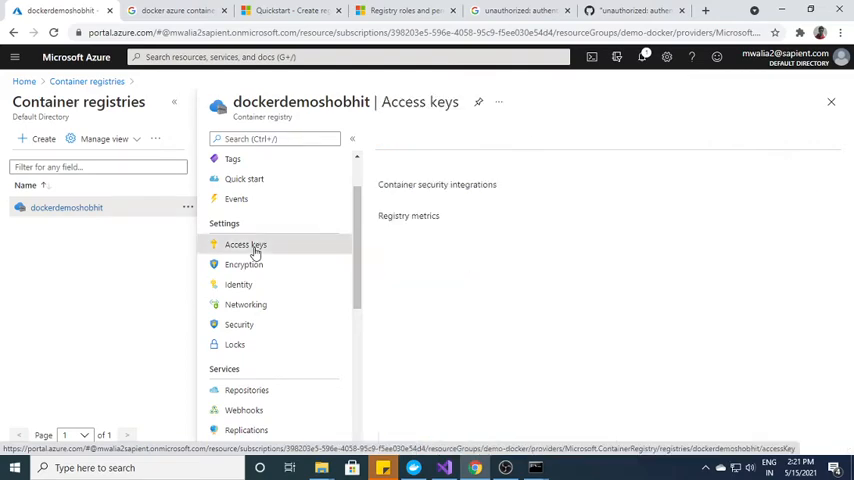
{"action": "left_click", "coordinate": [246, 244]}
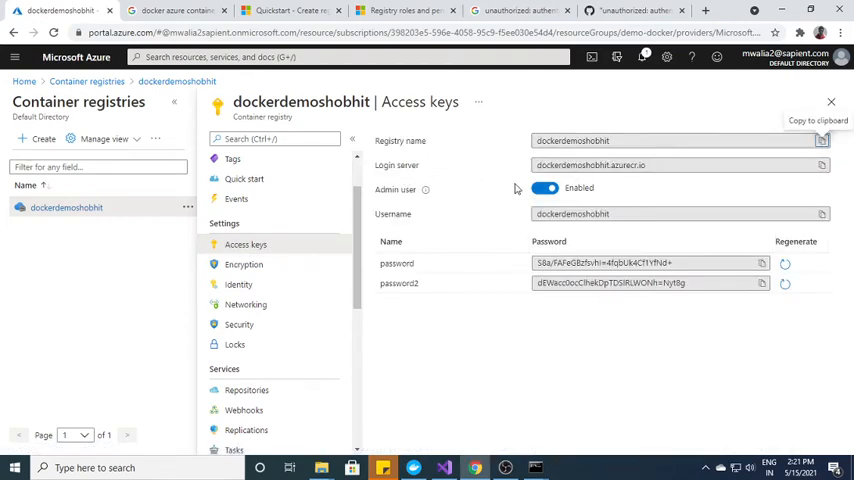
{"action": "mouse_move", "coordinate": [418, 261]}
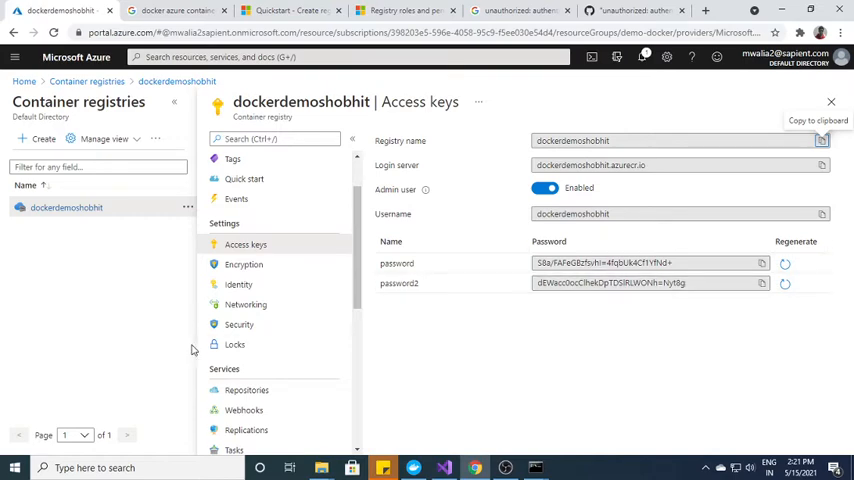
Show the dockerdemoshobhit registry's Repositories list
{"action": "left_click", "coordinate": [247, 265]}
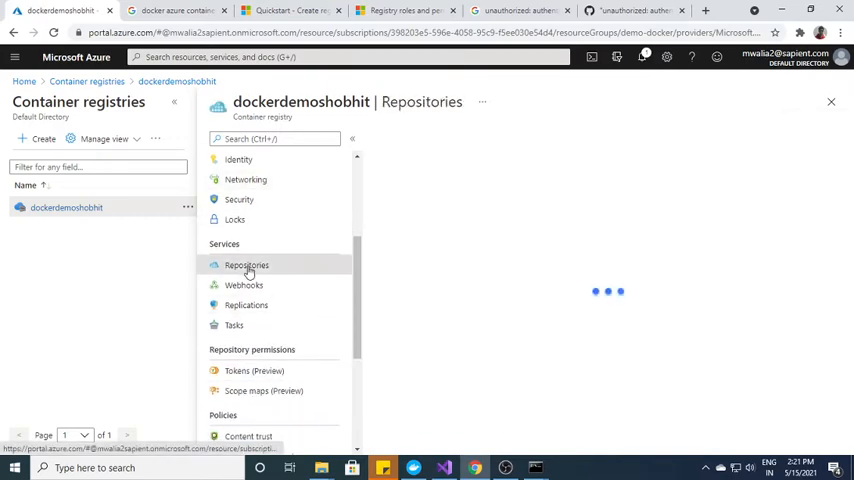
{"action": "left_click", "coordinate": [247, 265]}
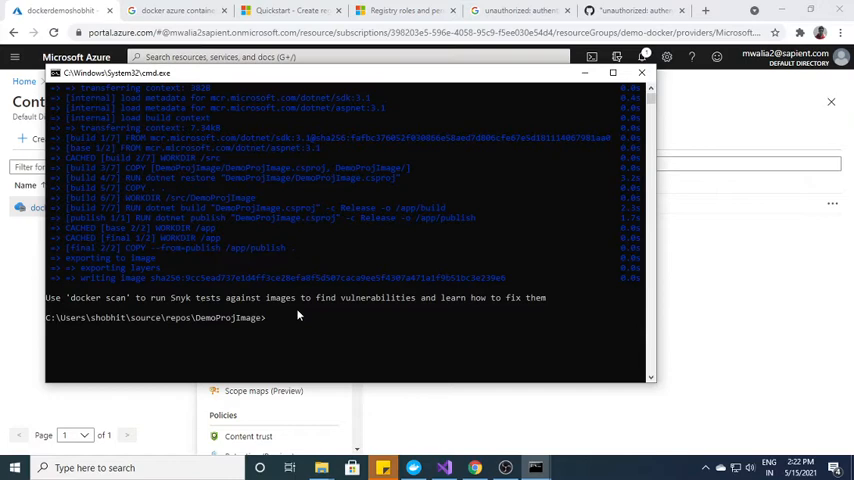
Run docker images to confirm demoprojimage:dev is present, then start a docker tag command
{"action": "type", "text": "images"}
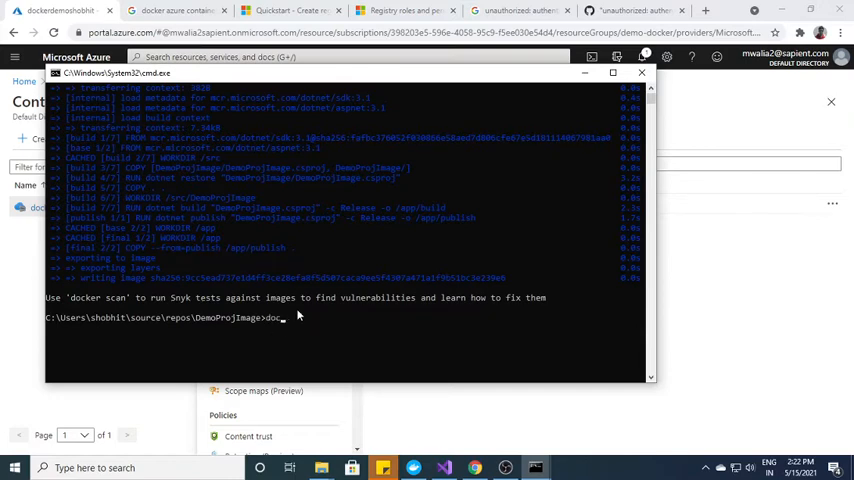
{"action": "type", "text": "docker images"}
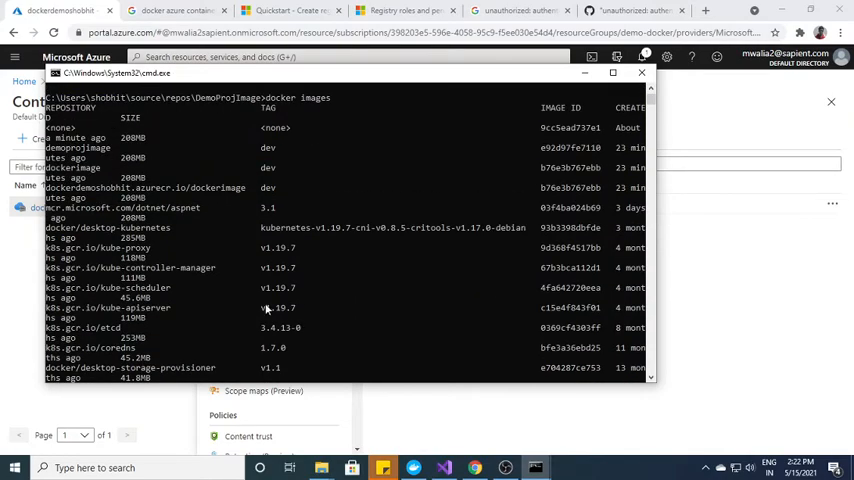
{"action": "mouse_move", "coordinate": [135, 358]}
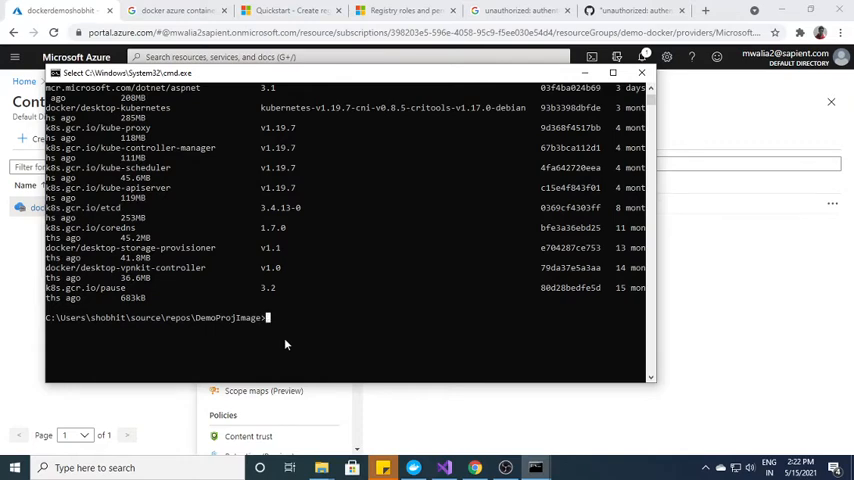
{"action": "type", "text": "docker tag demoprojimage"}
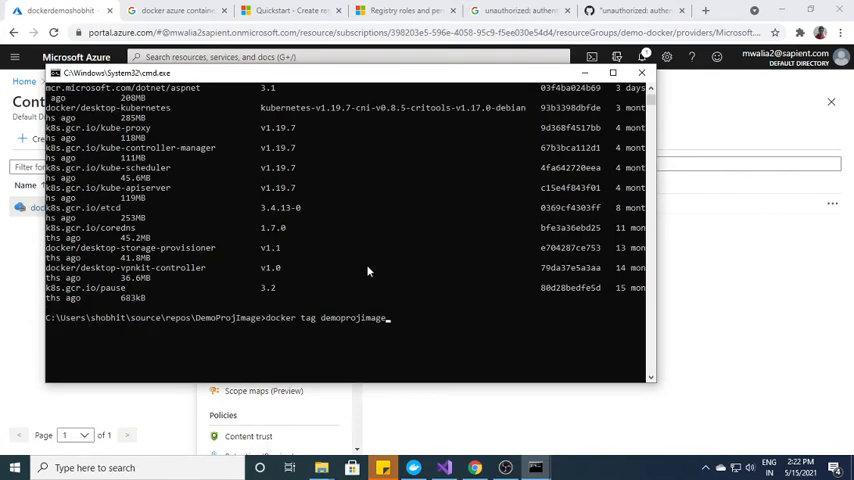
Tag demoprojimage:dev as dockerdemoshobhit.azurecr.io/demoprojimage:dev and relist the images
{"action": "type", "text": ":dev"}
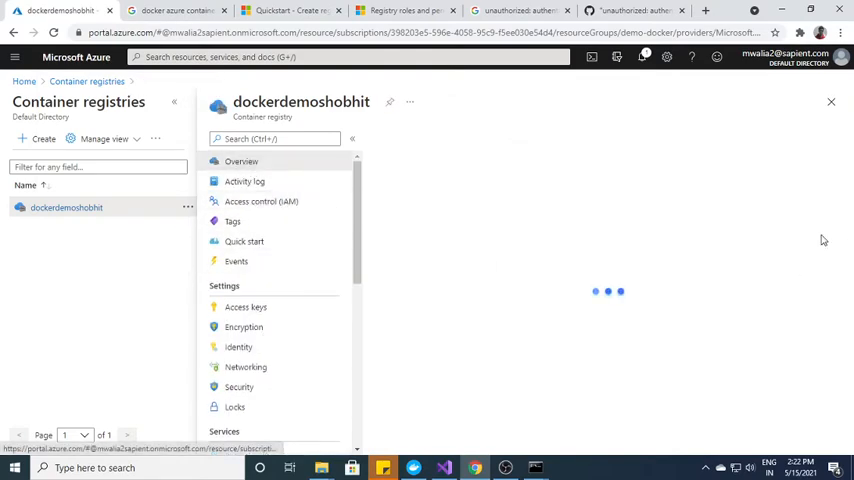
{"action": "left_click", "coordinate": [732, 196]}
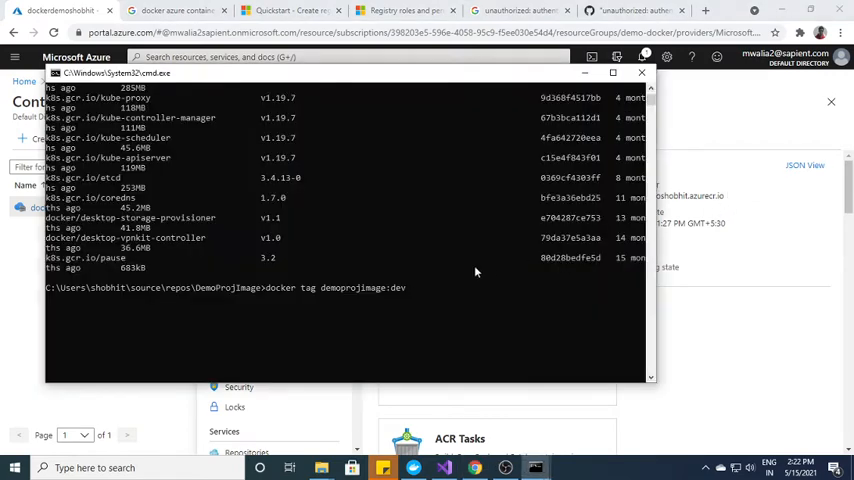
{"action": "type", "text": "dockerdemoshobhit.azurecr.io"}
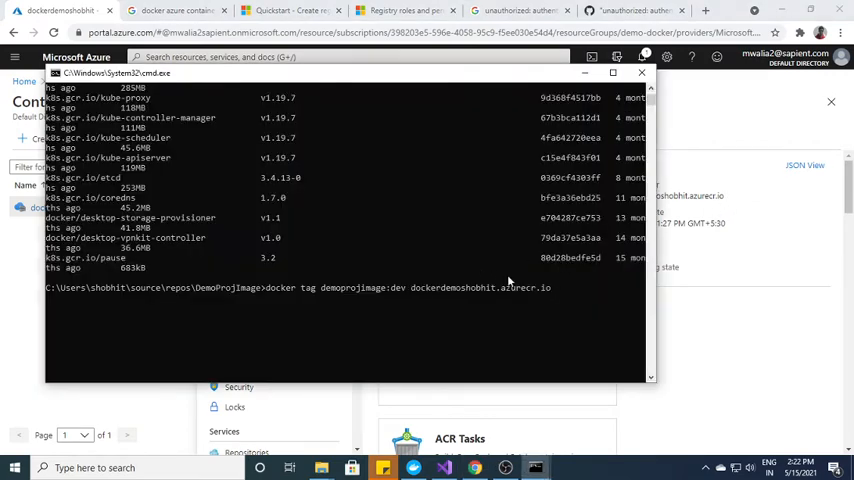
{"action": "type", "text": "/"}
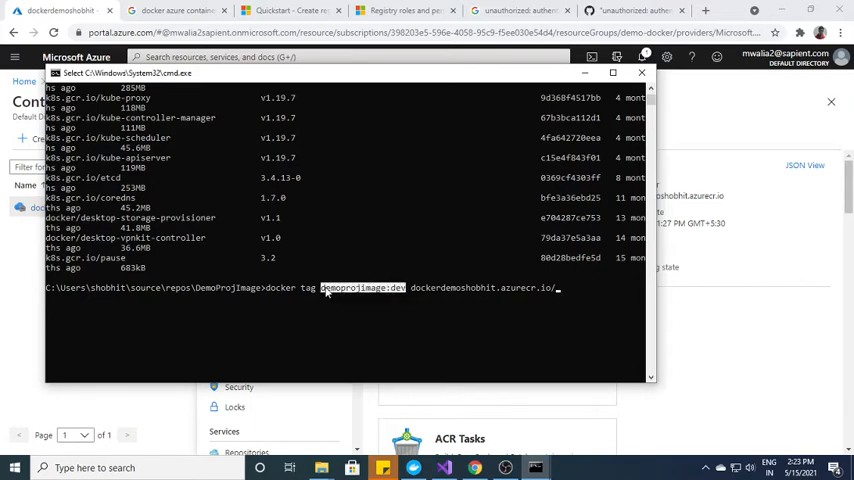
{"action": "type", "text": "demoprojimage:dev"}
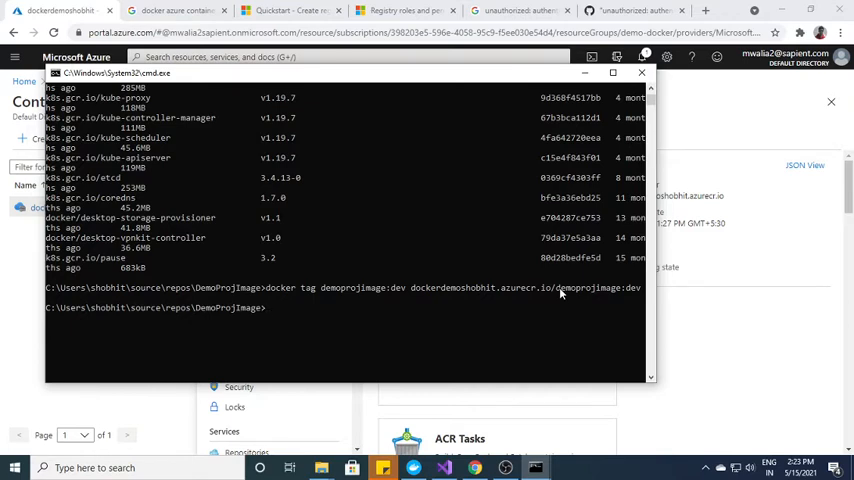
{"action": "mouse_move", "coordinate": [613, 178]}
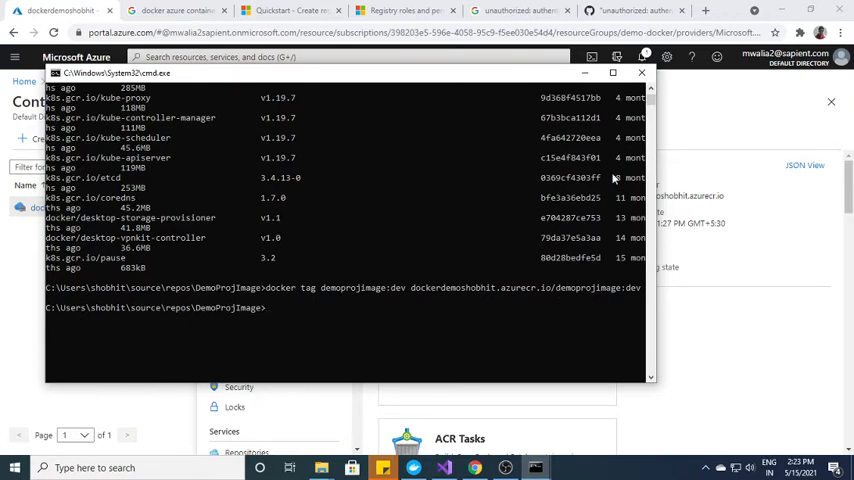
{"action": "type", "text": "docker images"}
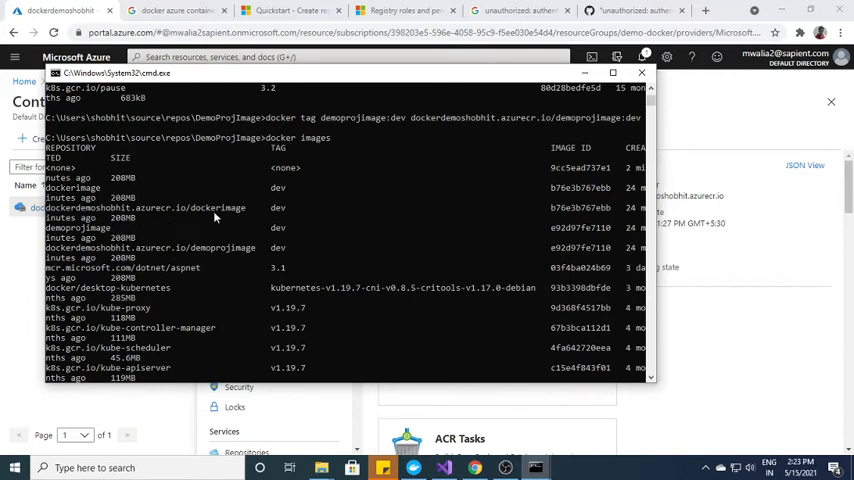
{"action": "mouse_move", "coordinate": [240, 216]}
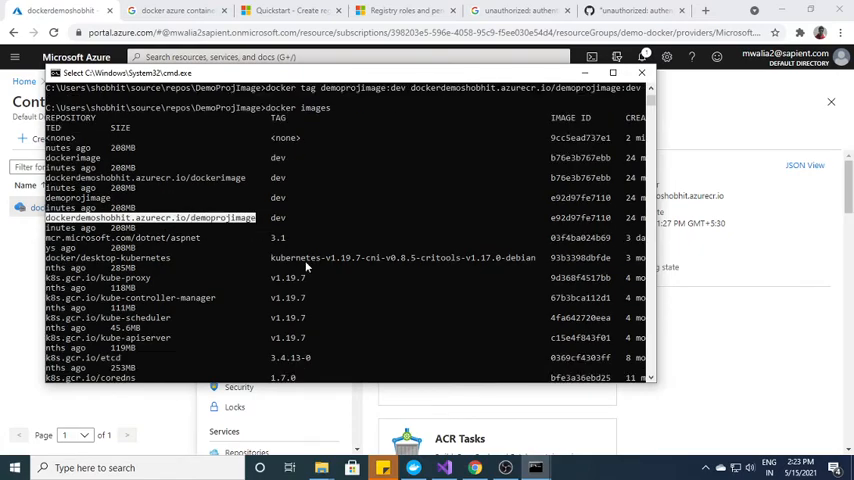
{"action": "scroll", "scroll_direction": "down", "scroll_amount": 3}
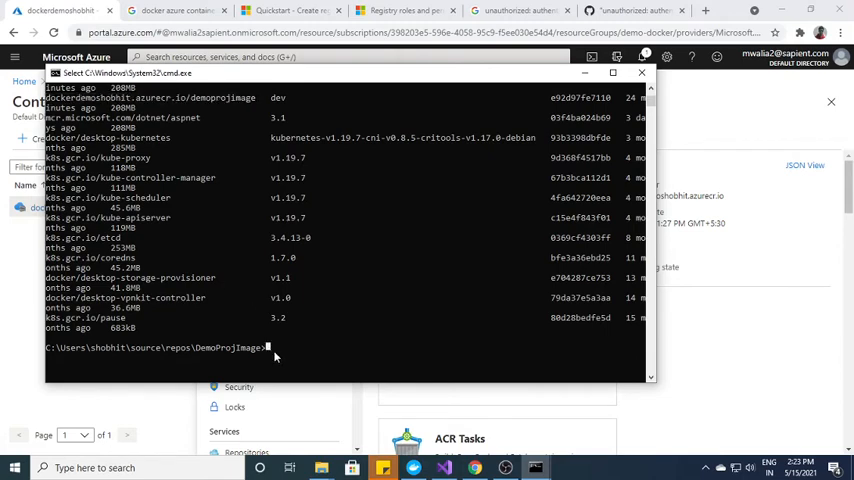
Push dockerdemoshobhit.azurecr.io/demoprojimage:dev to the registry after the untagged push fails
{"action": "type", "text": "docker"}
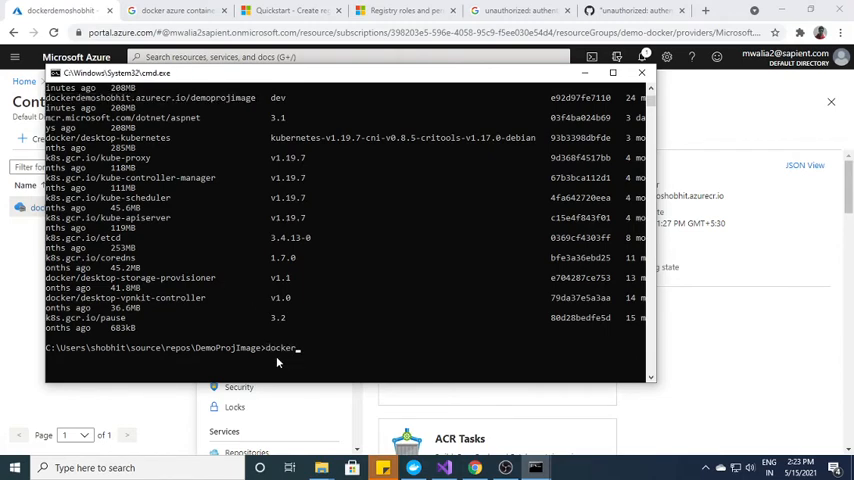
{"action": "type", "text": "pushy"}
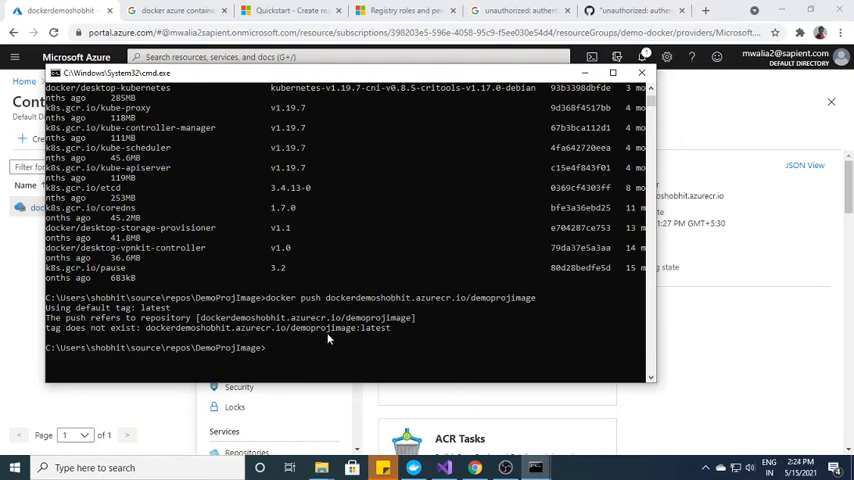
{"action": "type", "text": "docker push dockerdemoshobhit.azurecr.io/demoprojimage"}
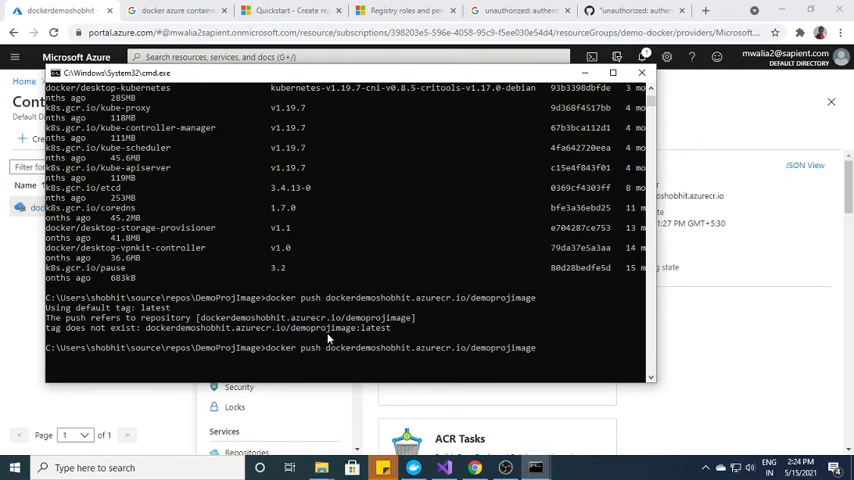
{"action": "type", "text": ":dev"}
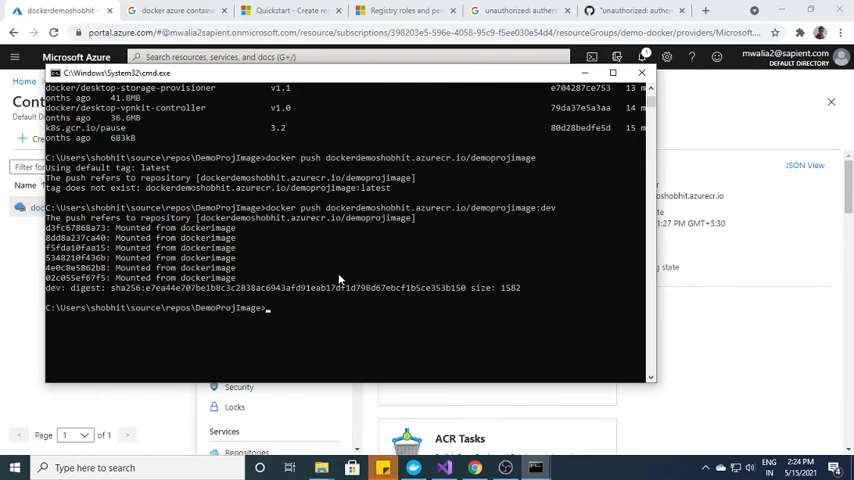
{"action": "mouse_move", "coordinate": [408, 300]}
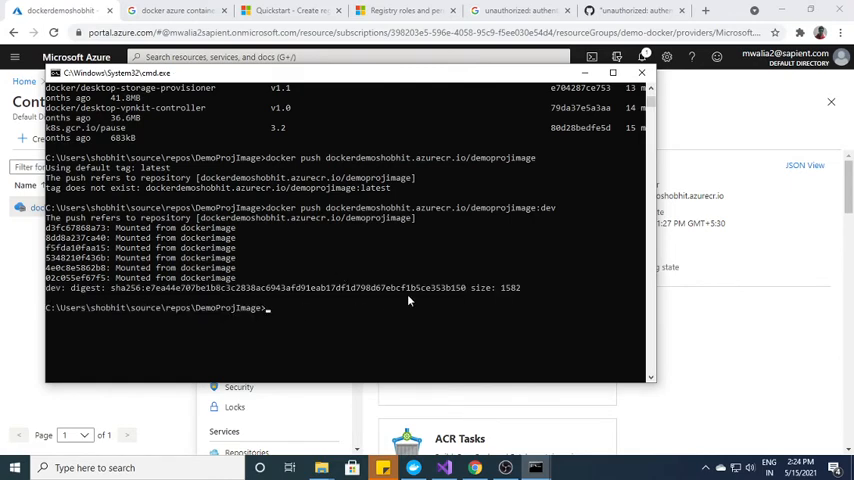
{"action": "mouse_move", "coordinate": [197, 303]}
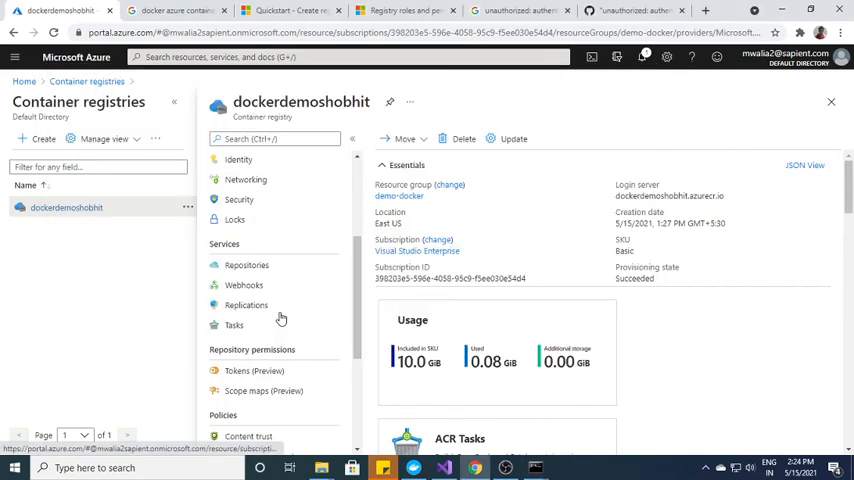
Show the registry's Repositories list with demoprojimage now present
{"action": "left_click", "coordinate": [247, 265]}
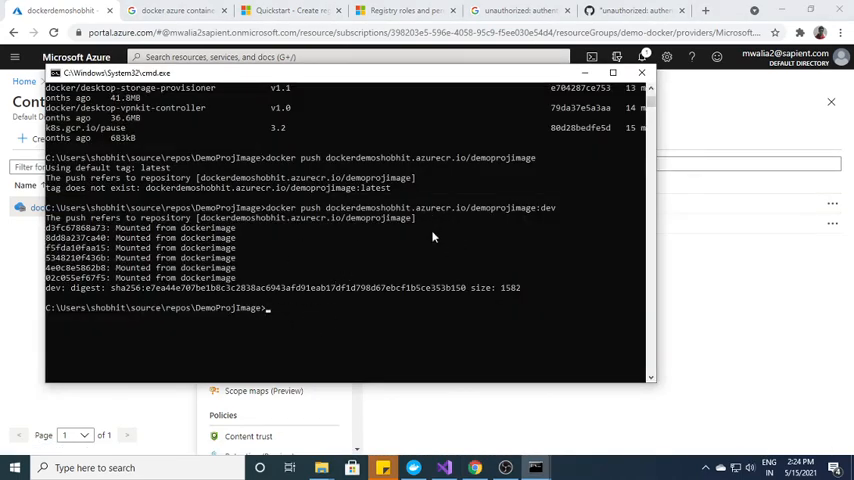
{"action": "mouse_move", "coordinate": [316, 300]}
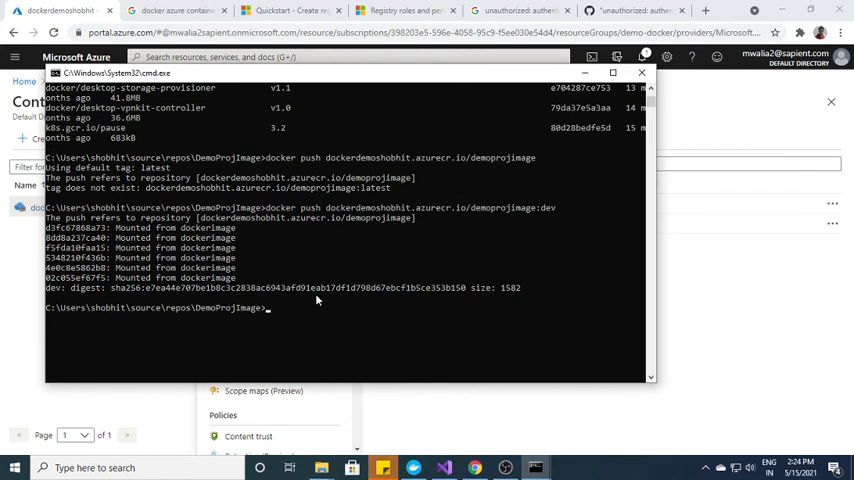
{"action": "mouse_move", "coordinate": [275, 311]}
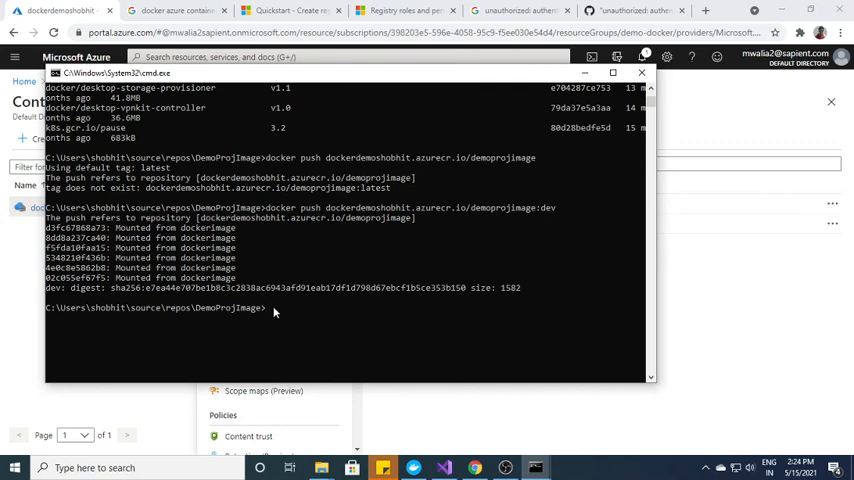
Begin entering the docker login command in Command Prompt after the image push
{"action": "type", "text": "docker"}
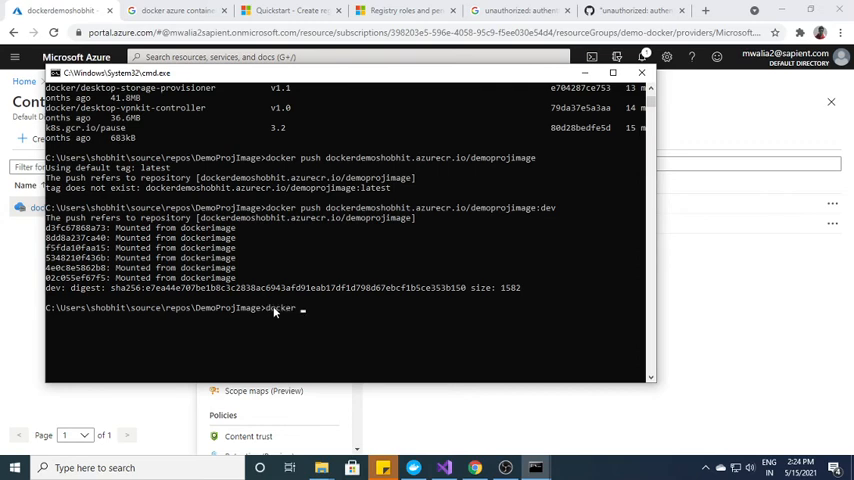
{"action": "type", "text": "login"}
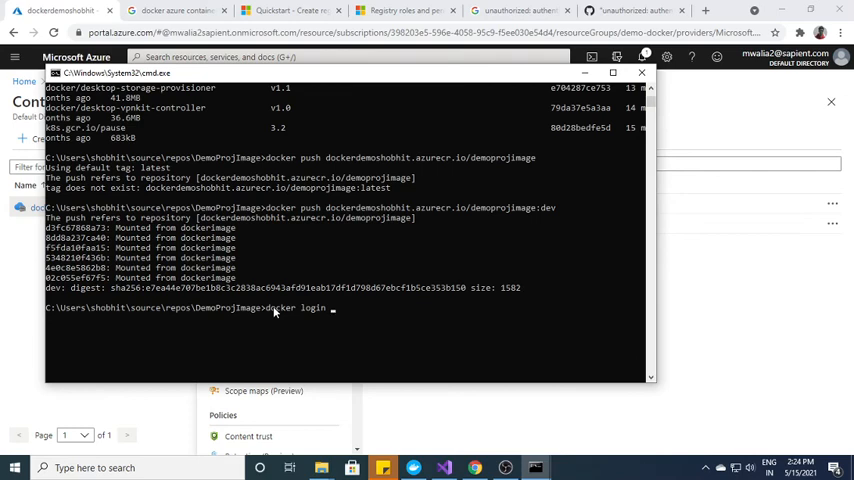
{"action": "mouse_move", "coordinate": [700, 243]}
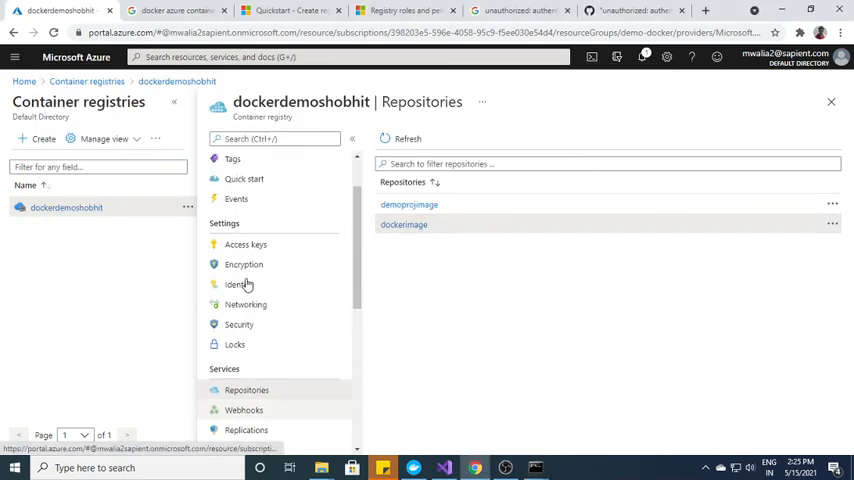
Show the dockerdemoshobhit registry's Access keys with login server, admin username and passwords
{"action": "left_click", "coordinate": [245, 244]}
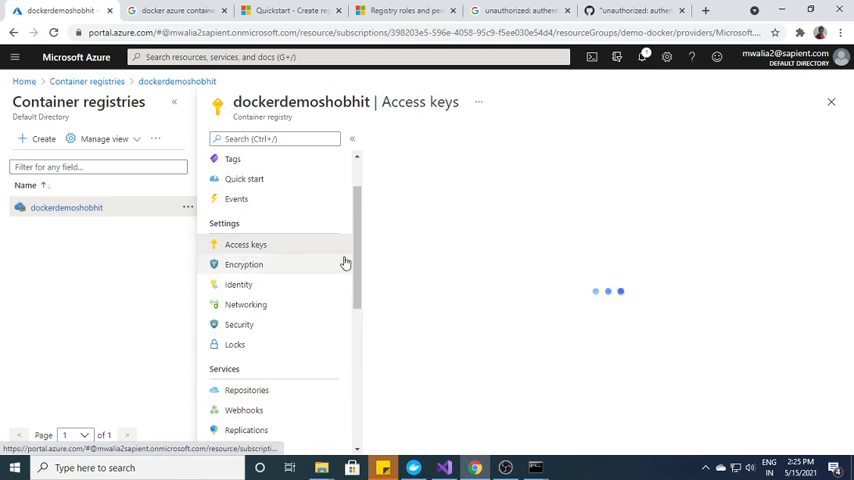
{"action": "left_click", "coordinate": [246, 244]}
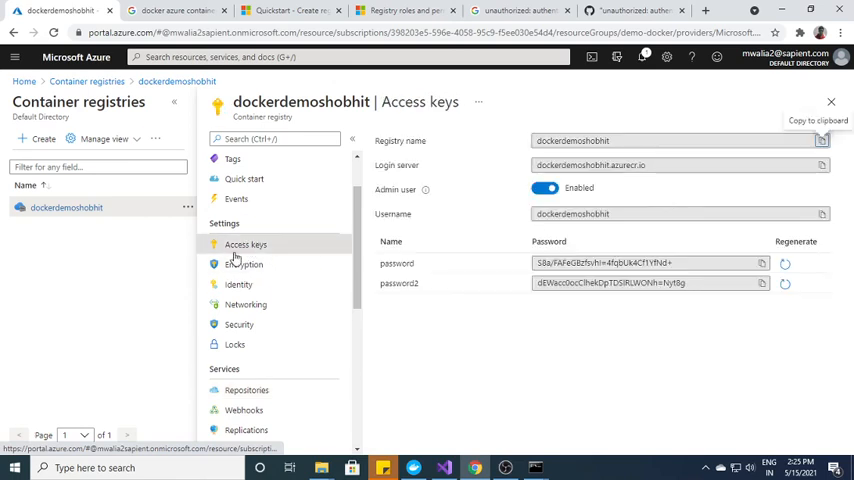